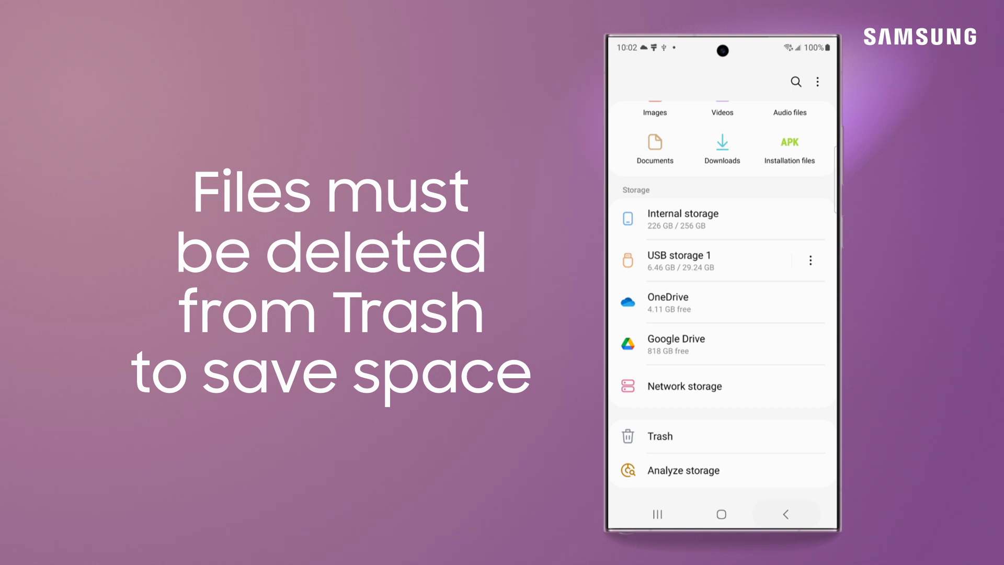
Enter the Trash folder and select all six files it contains.
{"action": "left_click", "coordinate": [660, 434]}
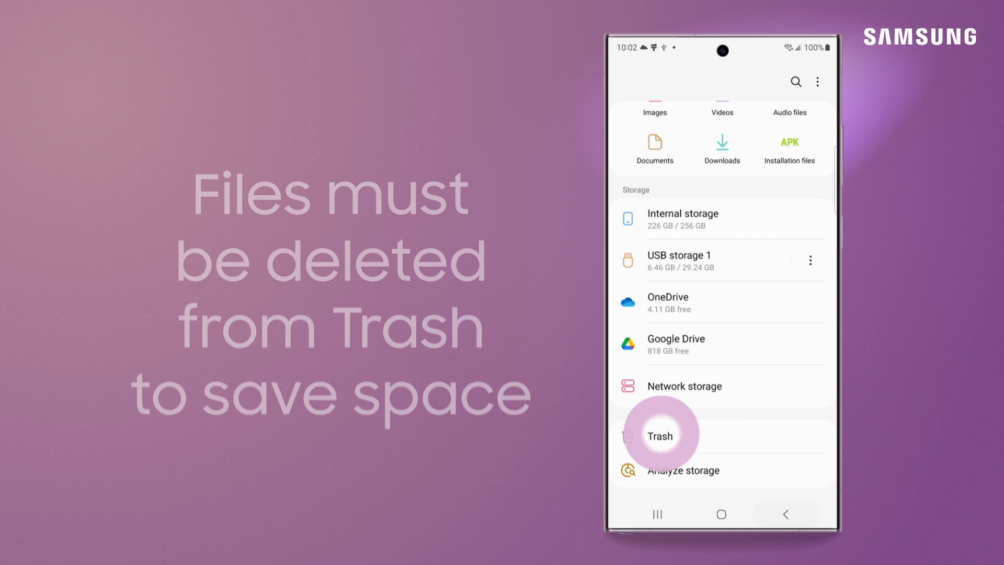
{"action": "left_click", "coordinate": [660, 435]}
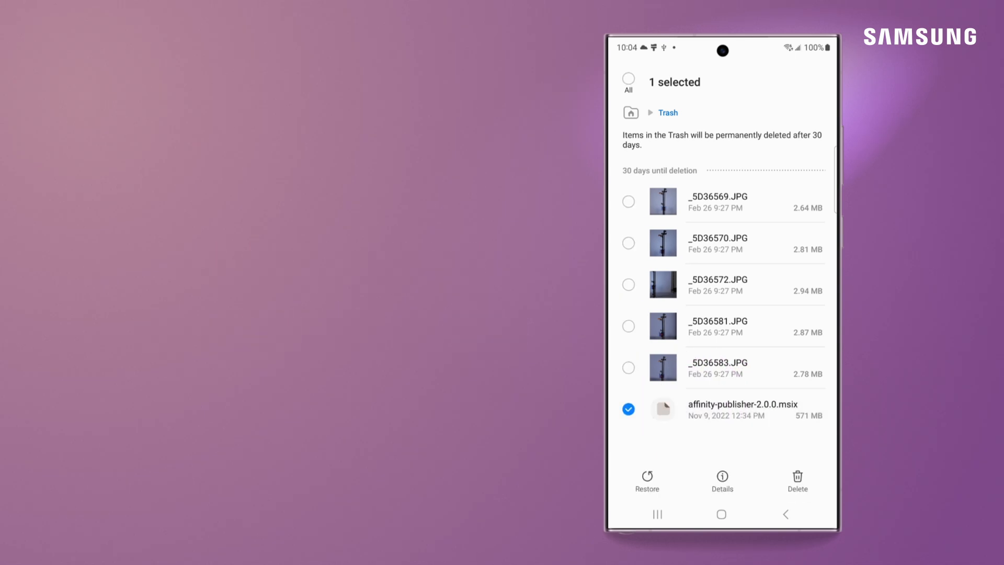
{"action": "left_click", "coordinate": [628, 80]}
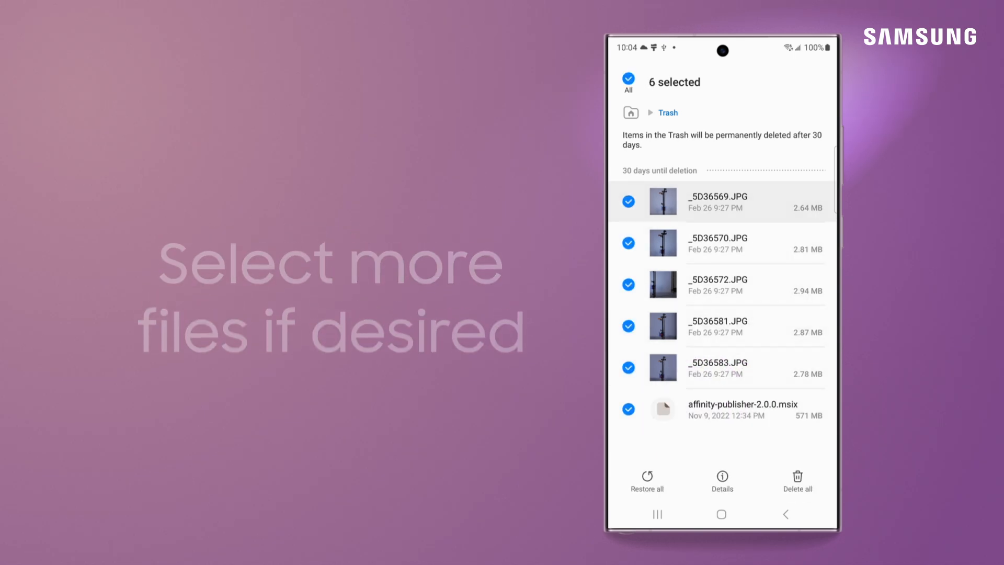
Permanently delete the six files, leaving Trash empty, and return to the main overview.
{"action": "left_click", "coordinate": [798, 481]}
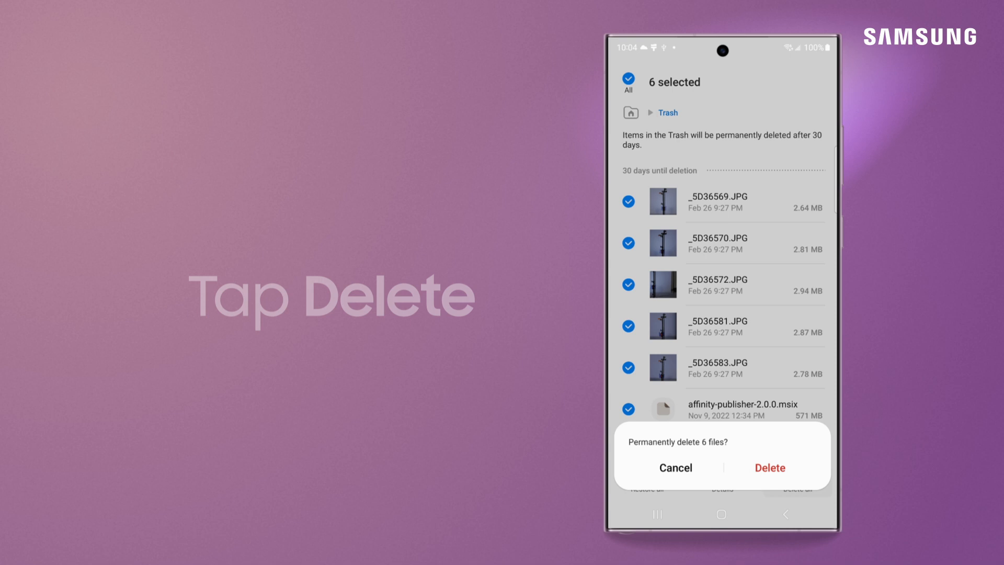
{"action": "left_click", "coordinate": [769, 467]}
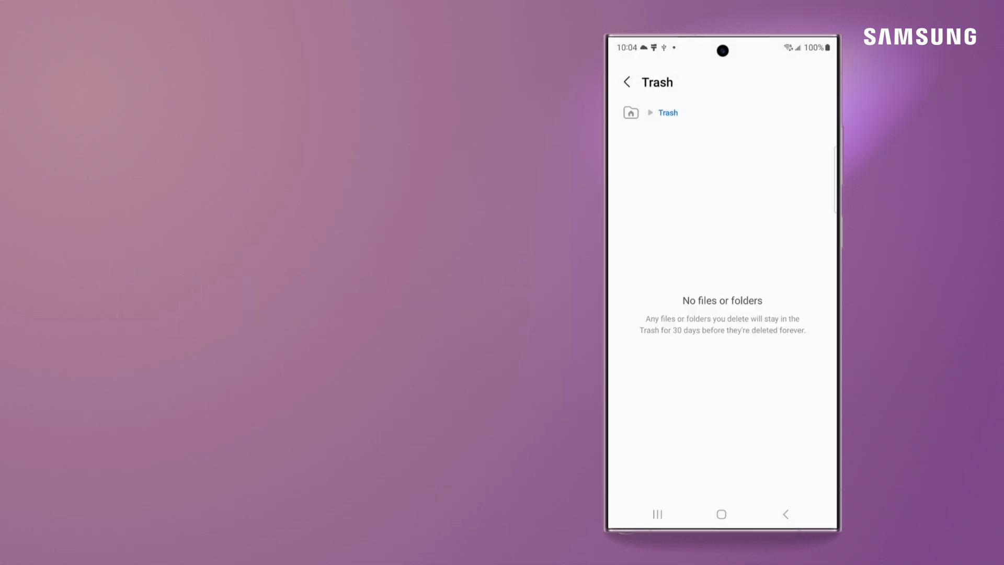
{"action": "left_click", "coordinate": [626, 81]}
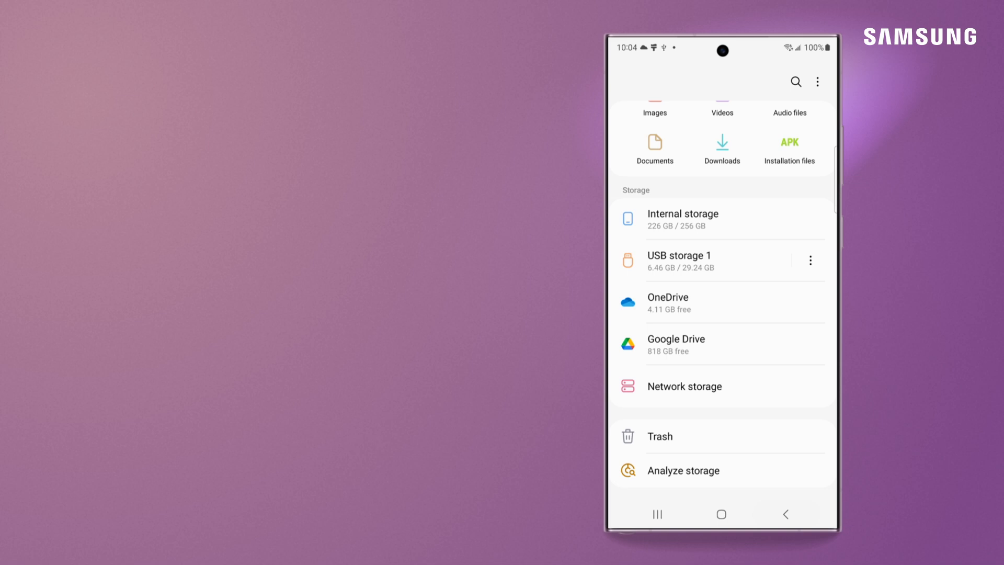